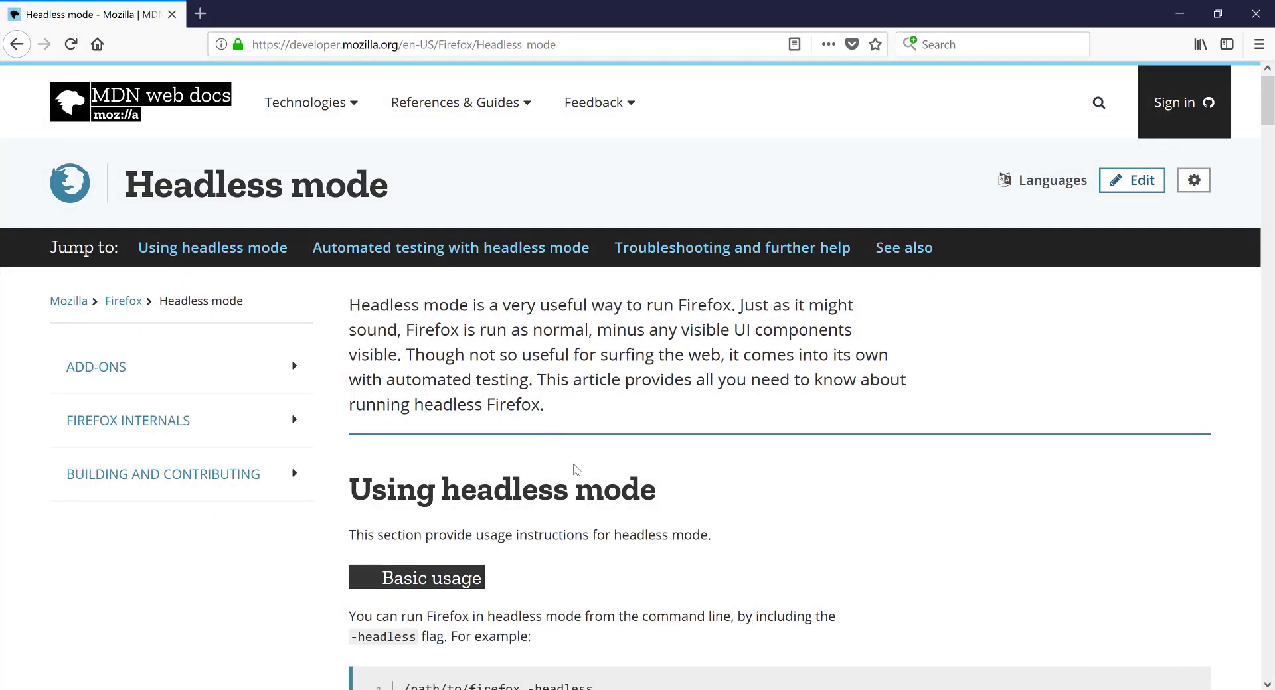
# Highlight the Windows/Mac support note in MDN's Headless mode article and open Firefox's menu.
pyautogui.scroll(-3)
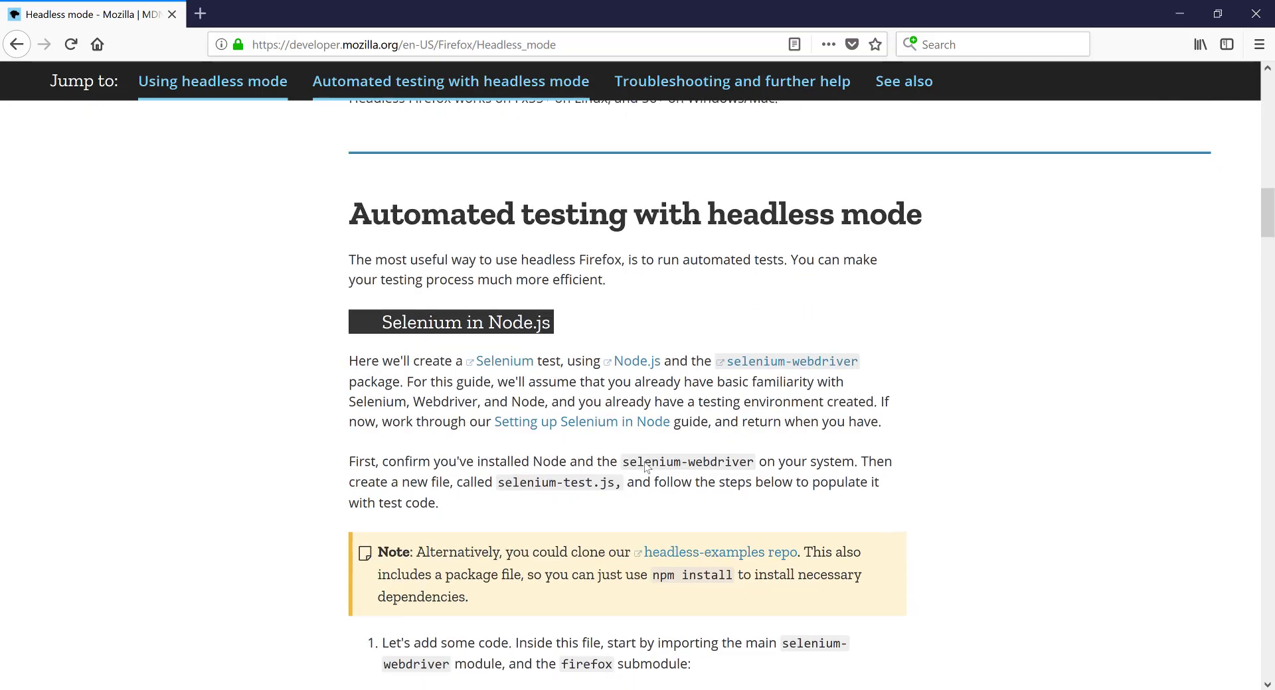
pyautogui.scroll(3)
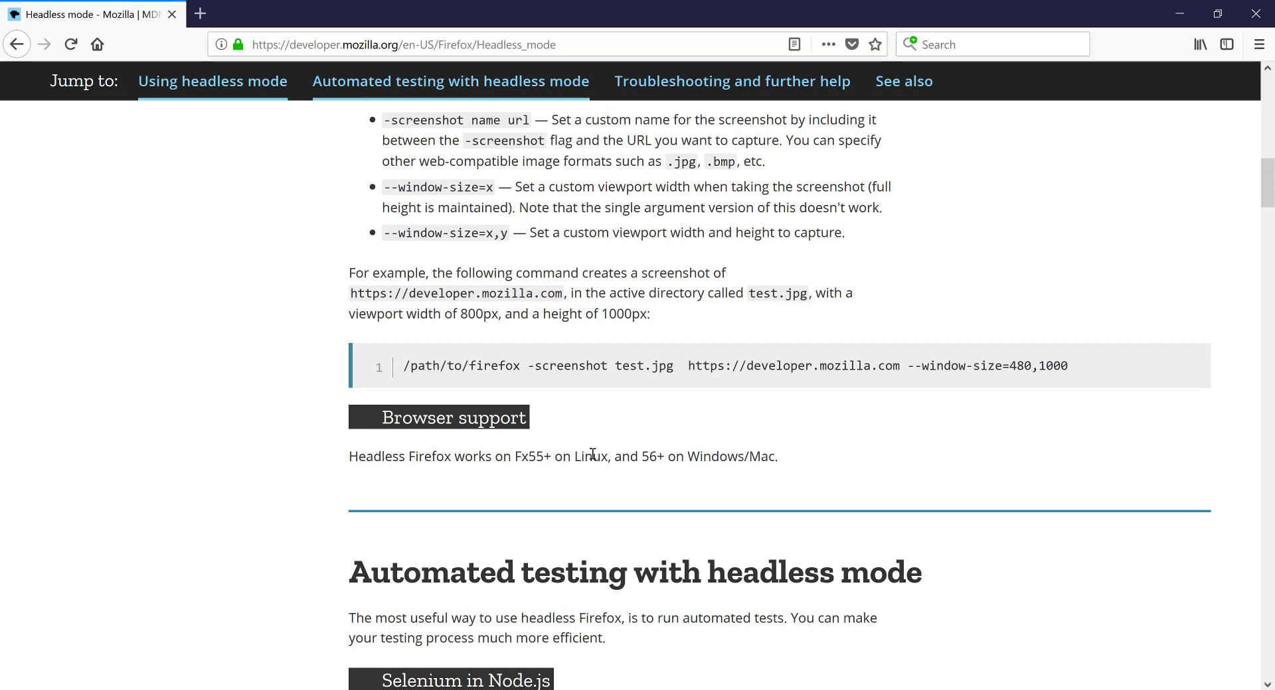
pyautogui.moveTo(608, 457); pyautogui.dragTo(776, 456)
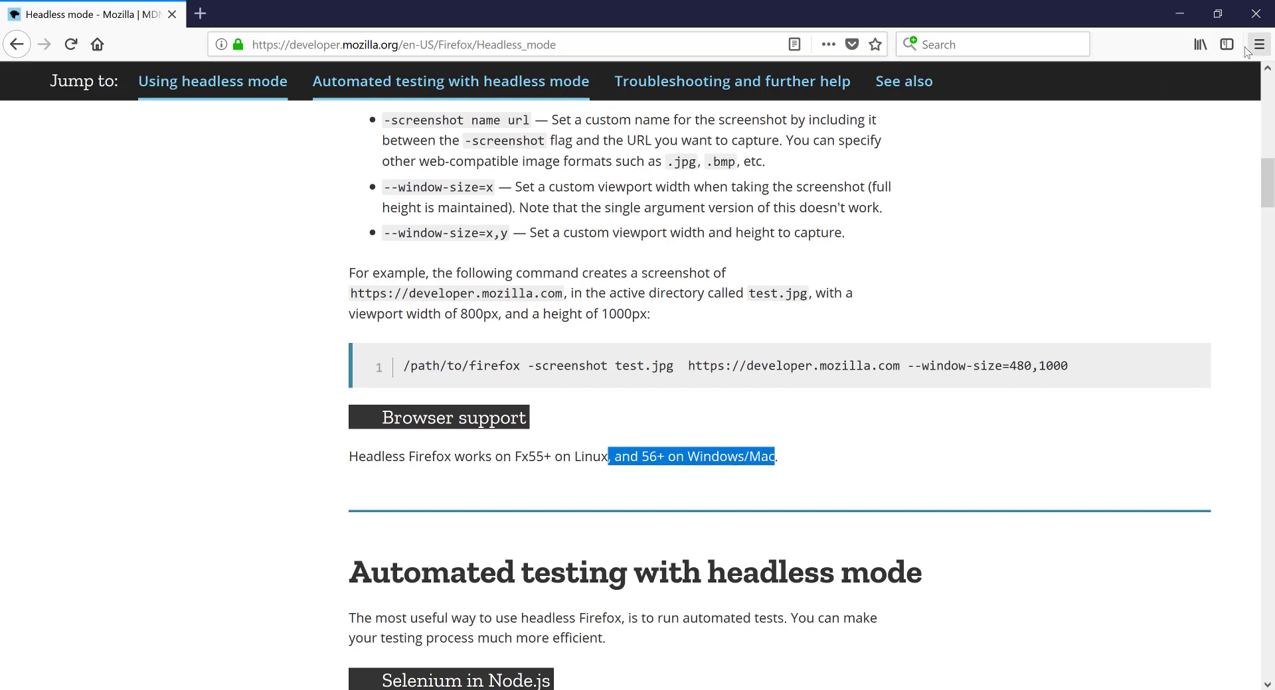
pyautogui.click(1260, 43)
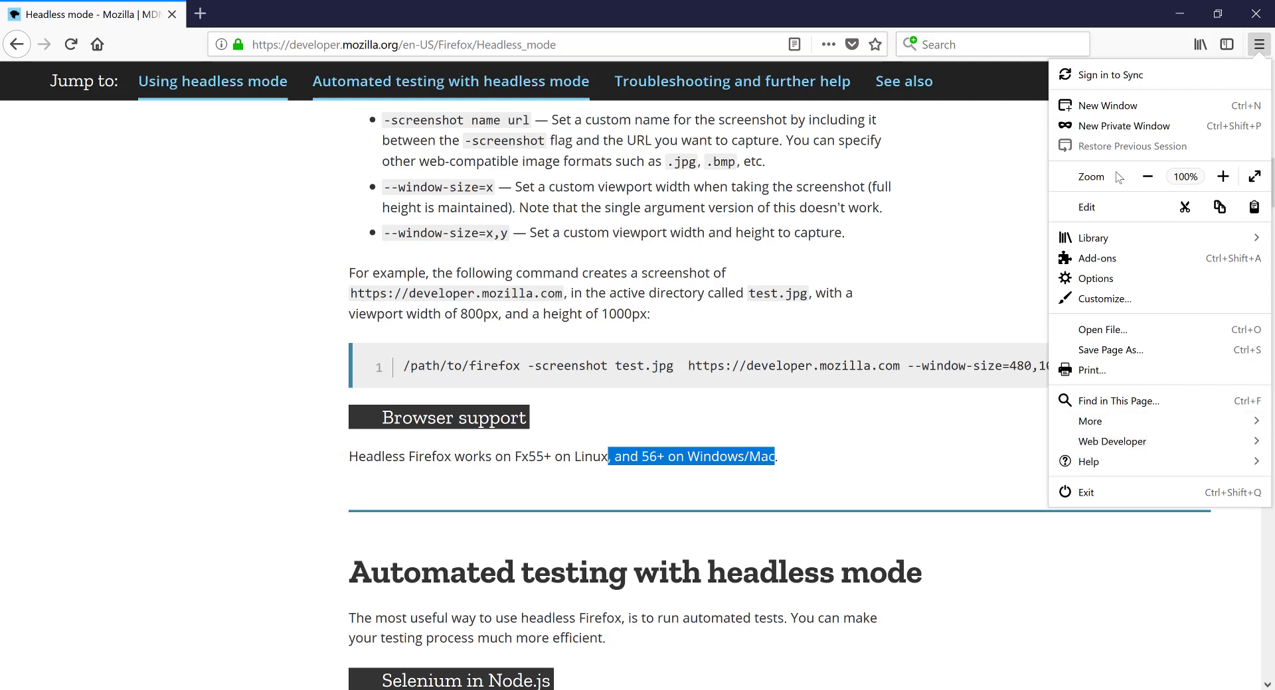
pyautogui.moveTo(824, 459)
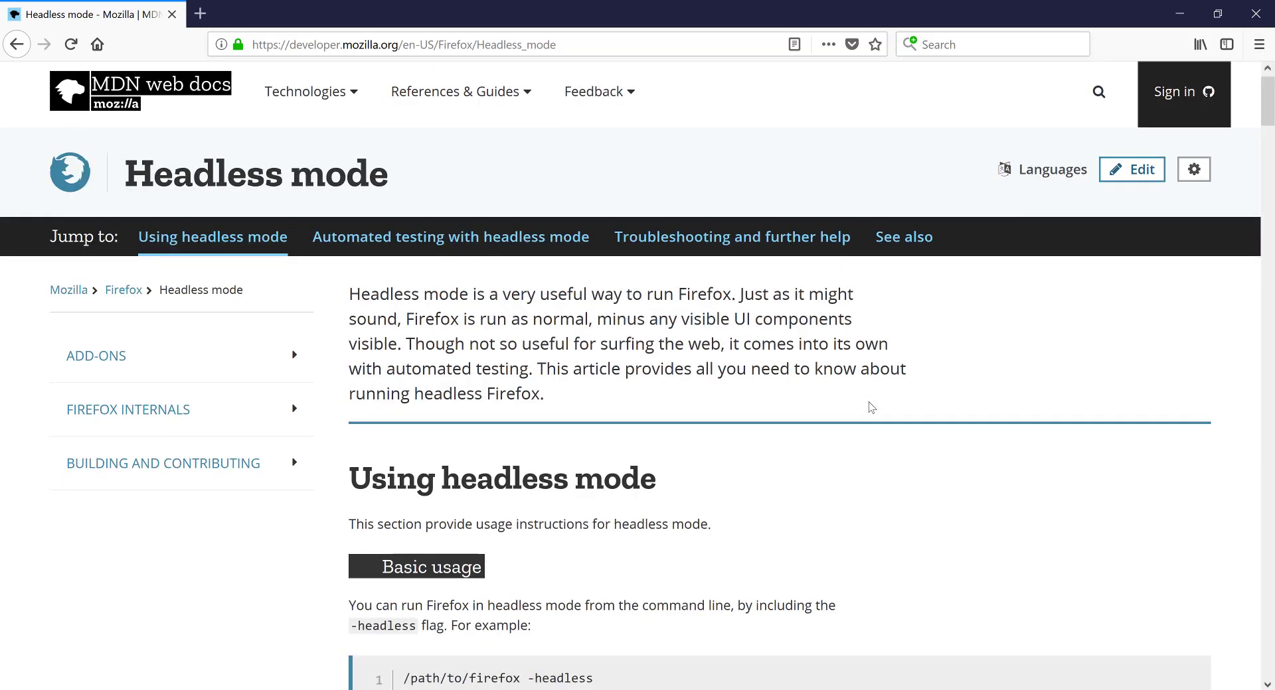
# Highlight the sentence about automated testing and scroll to the screenshot instructions.
pyautogui.scroll(-3)
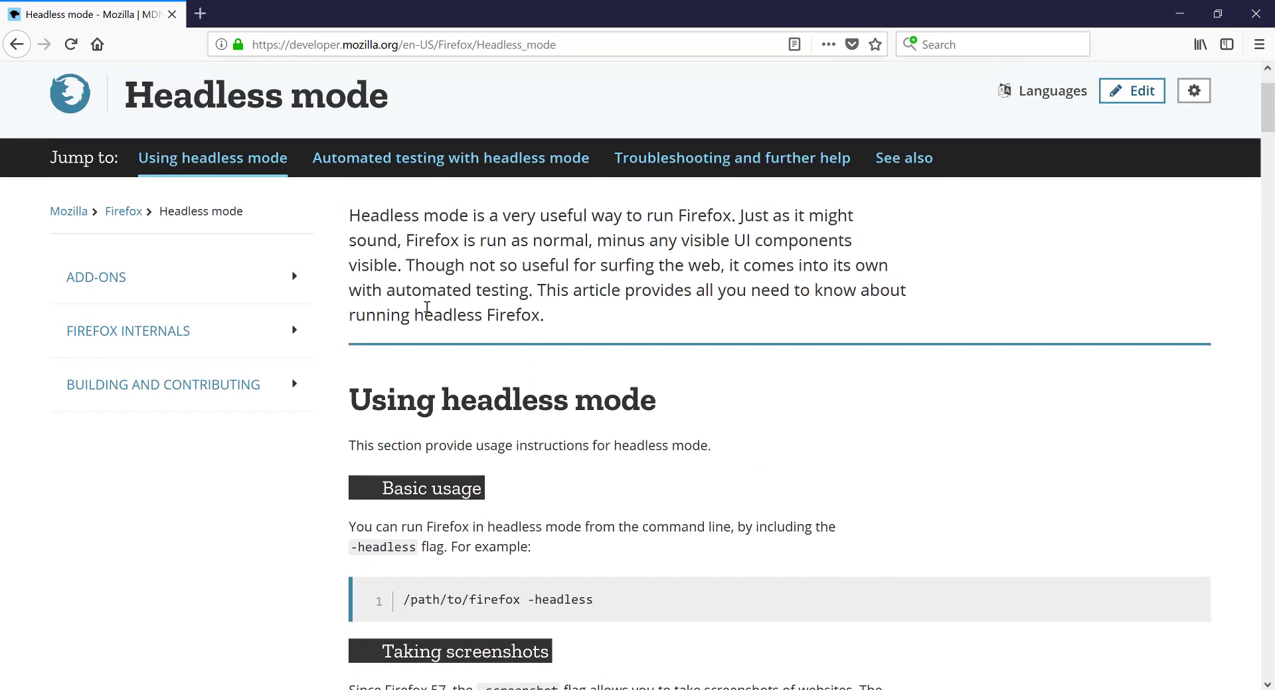
pyautogui.moveTo(373, 291); pyautogui.dragTo(594, 291)
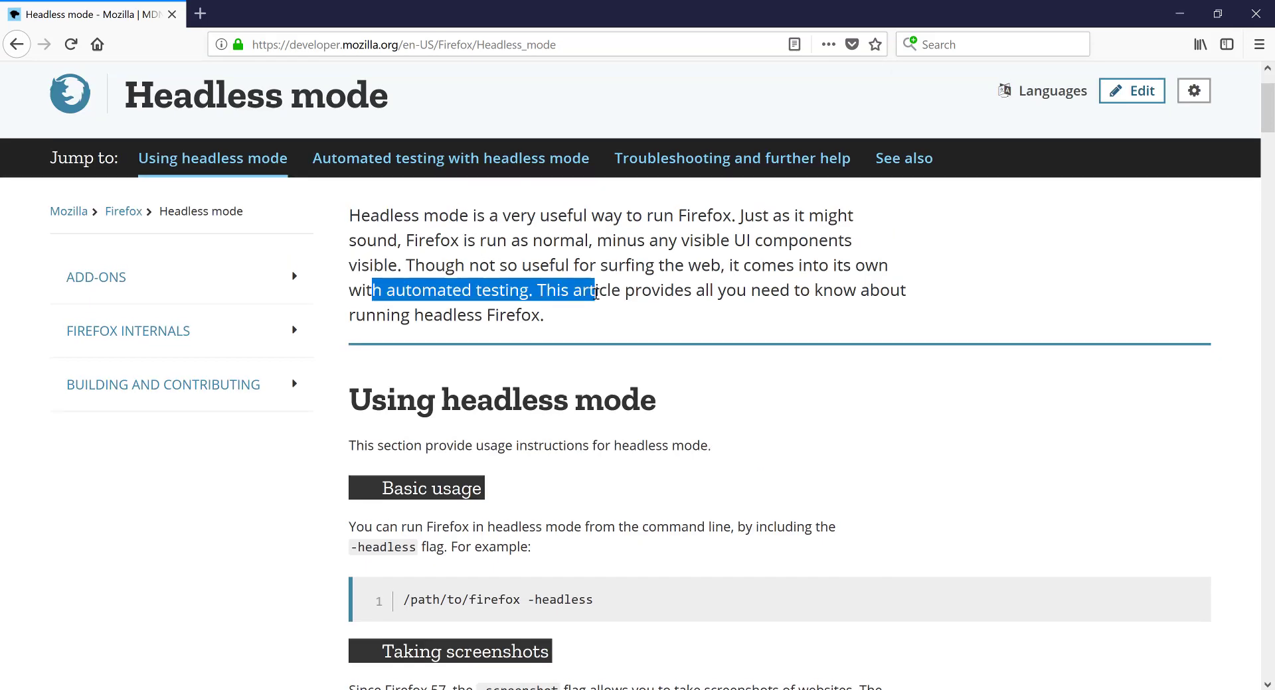
pyautogui.scroll(-3)
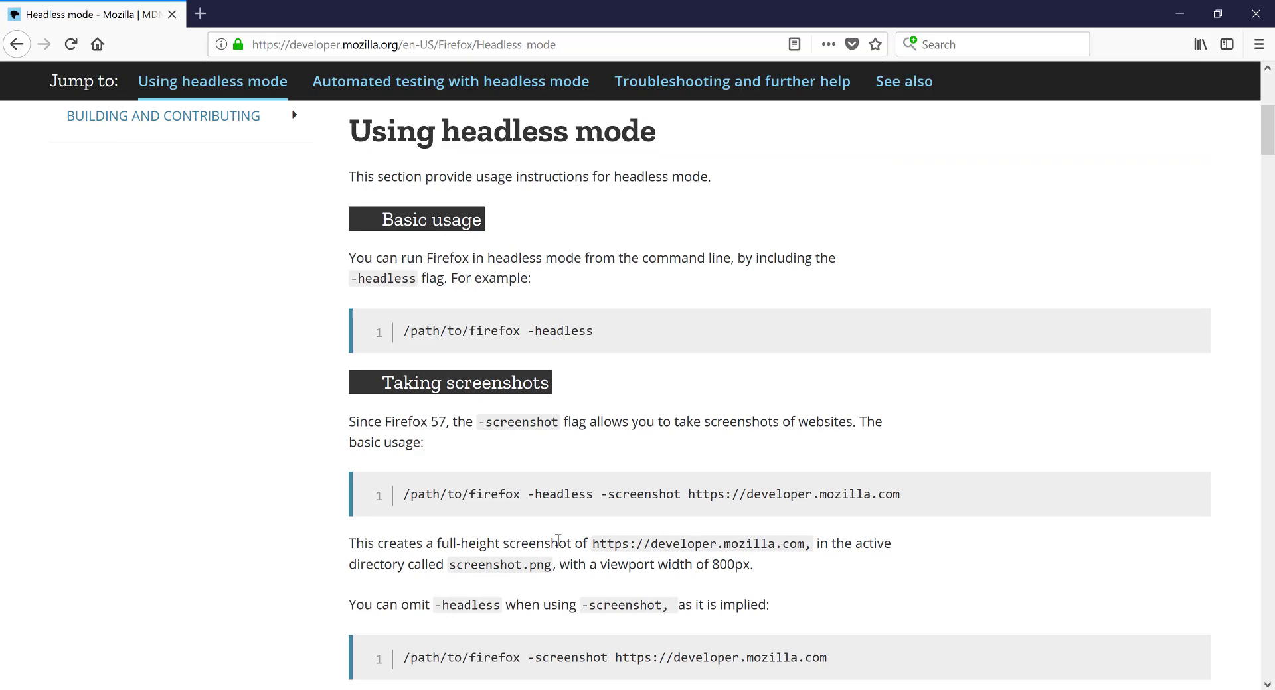
pyautogui.moveTo(695, 520)
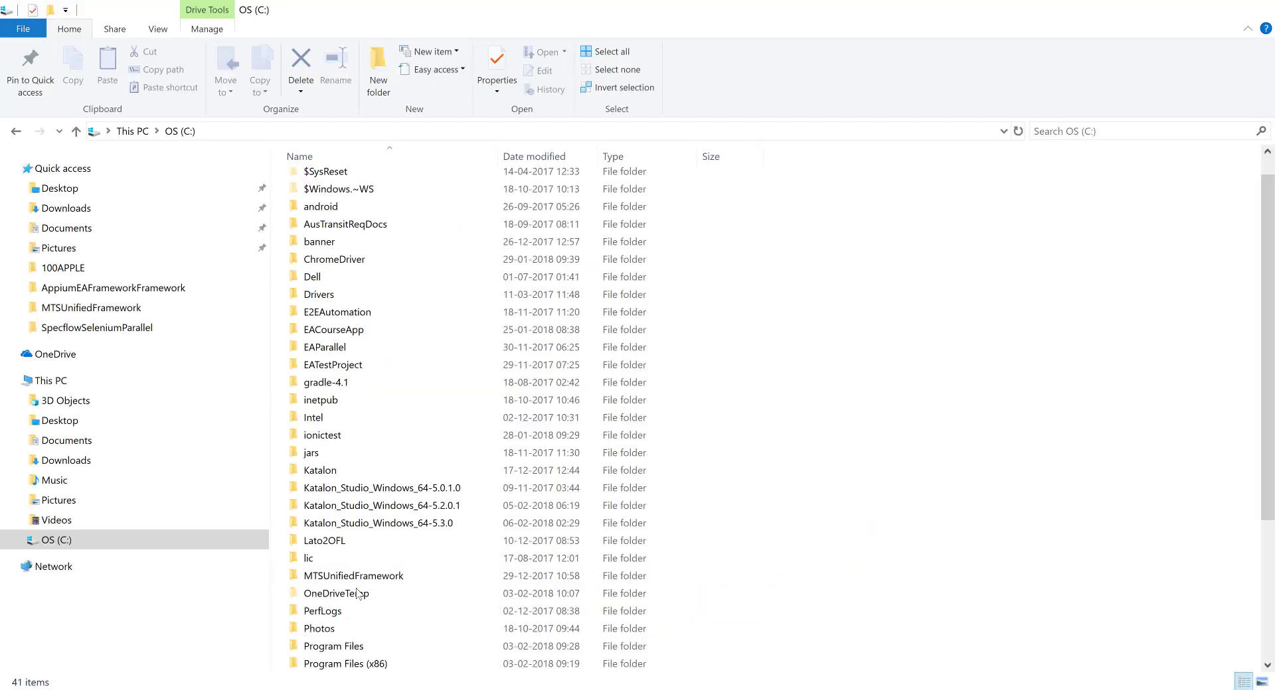
# Open Program Files (x86) > Mozilla Firefox and launch PowerShell from that folder.
pyautogui.click(345, 665)
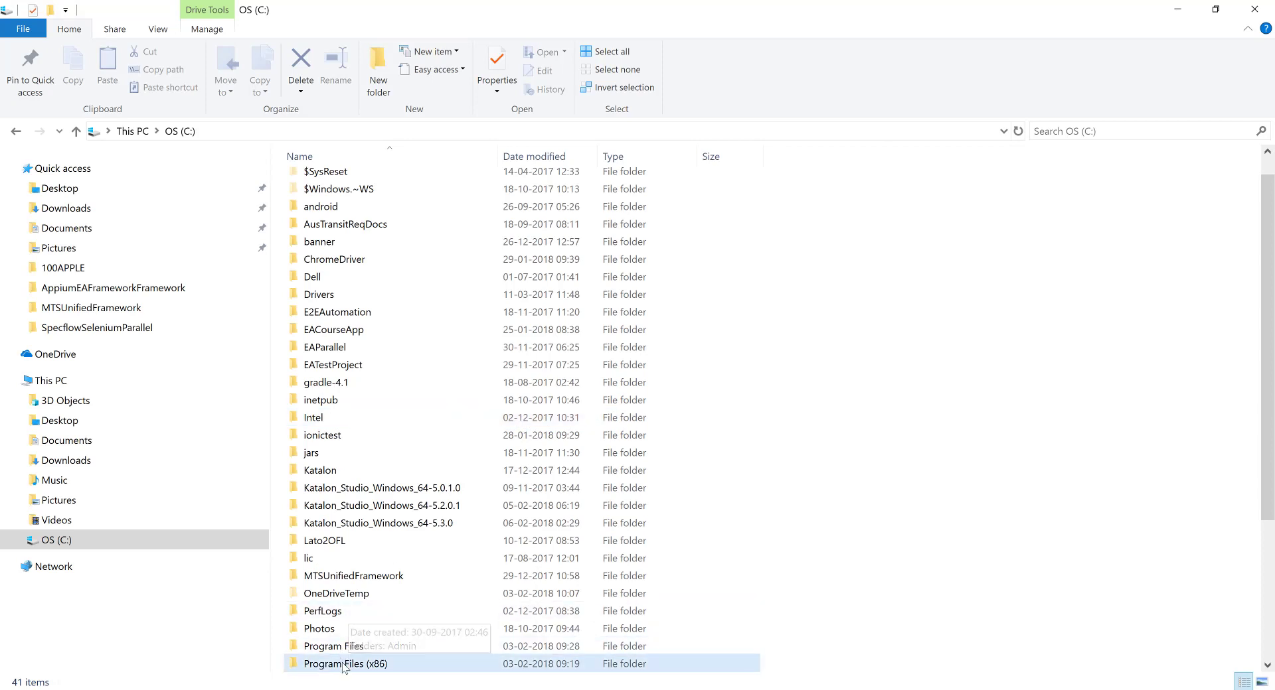
pyautogui.doubleClick(344, 665)
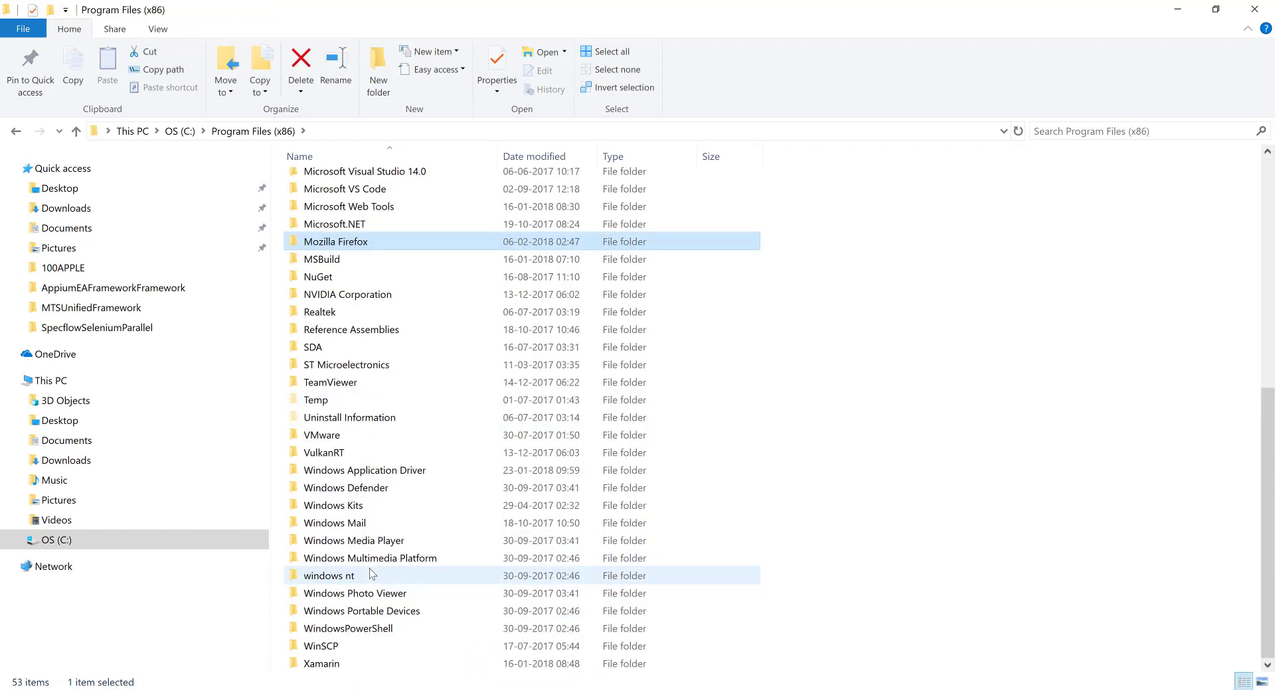
pyautogui.doubleClick(335, 242)
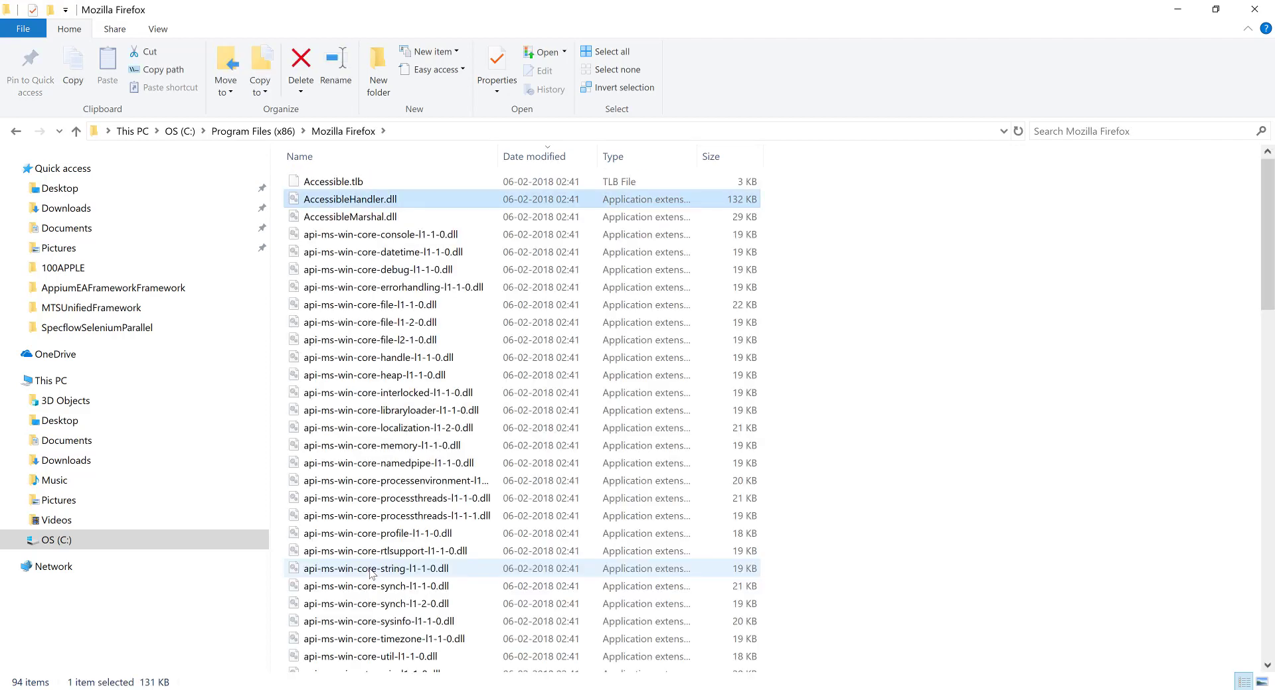
pyautogui.click(24, 28)
pyautogui.write('.\\firefox.exe -screenshot h')
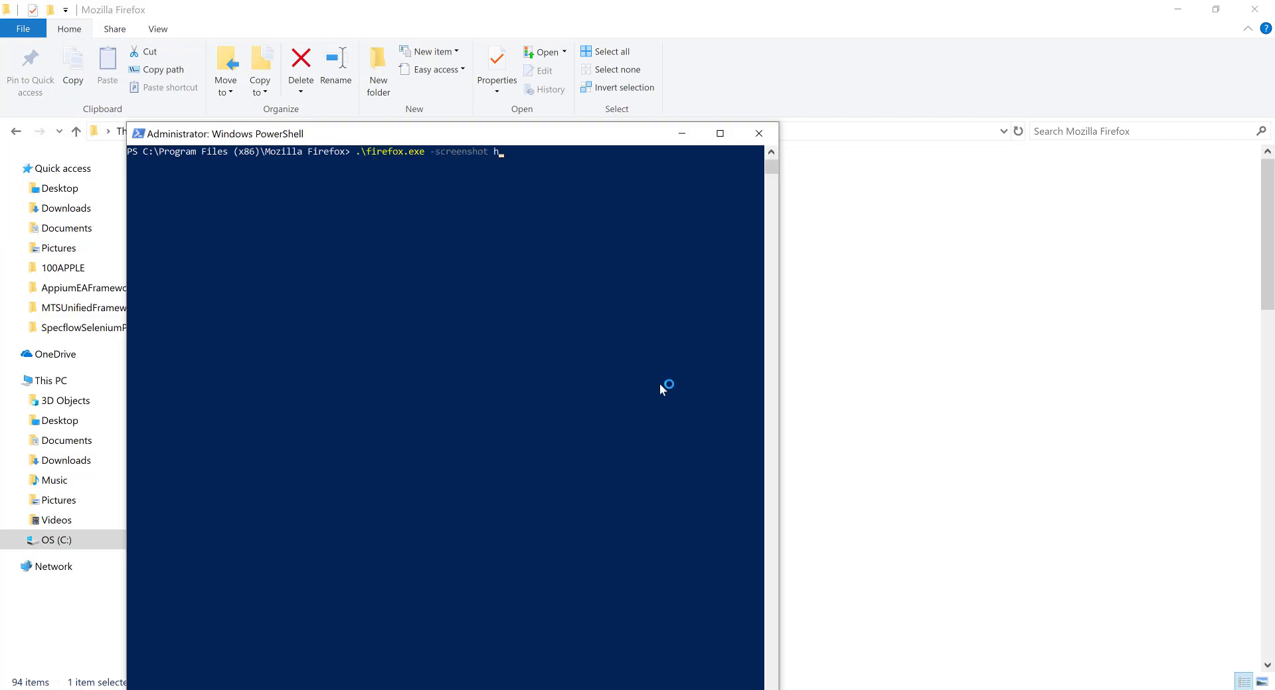
pyautogui.write('ttp://s')
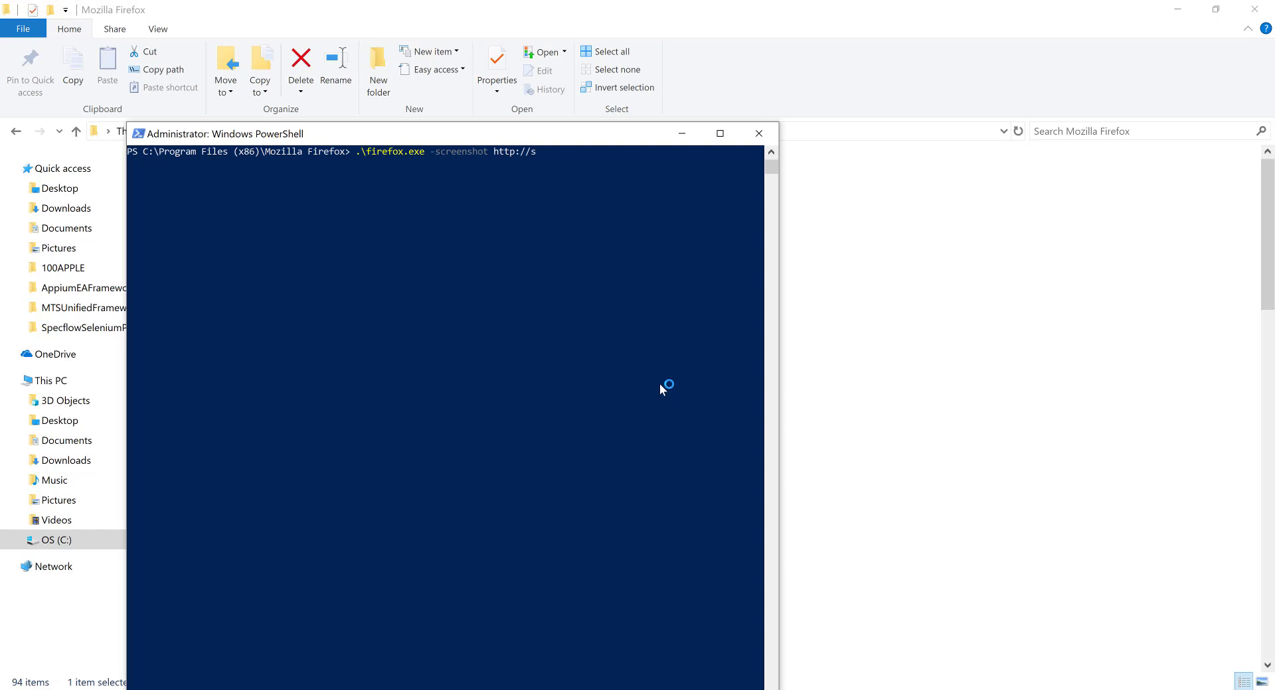
pyautogui.write('www.')
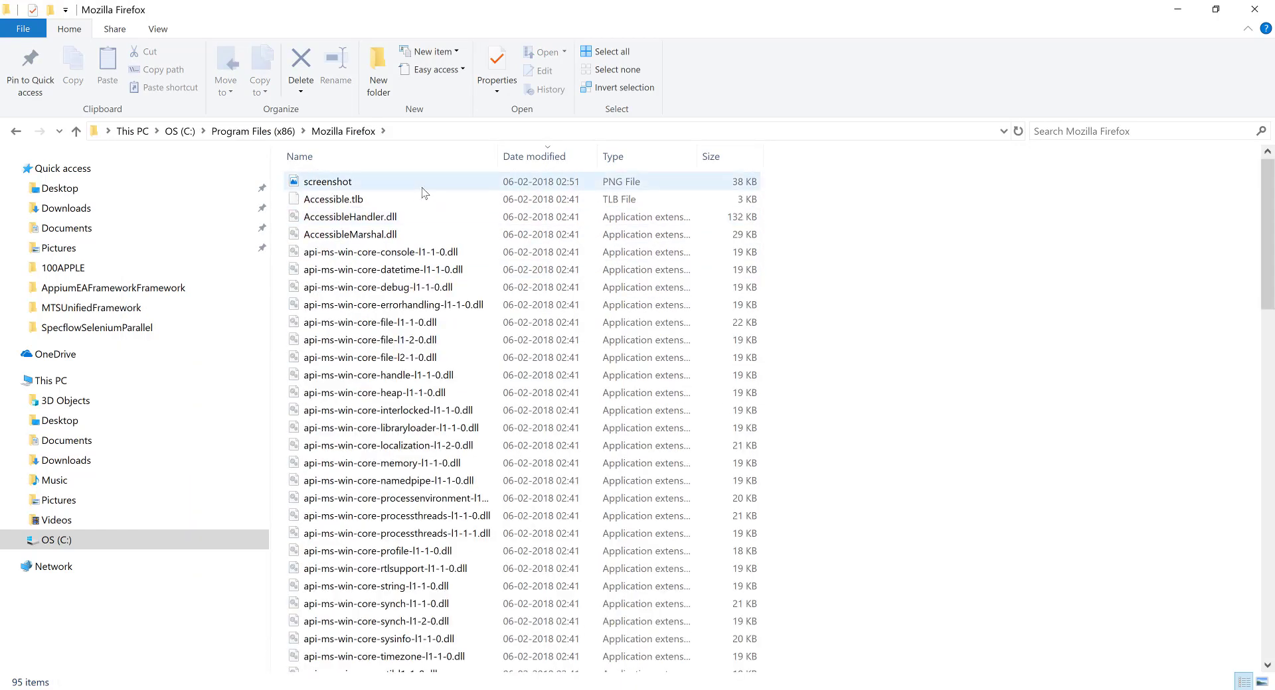
pyautogui.doubleClick(327, 181)
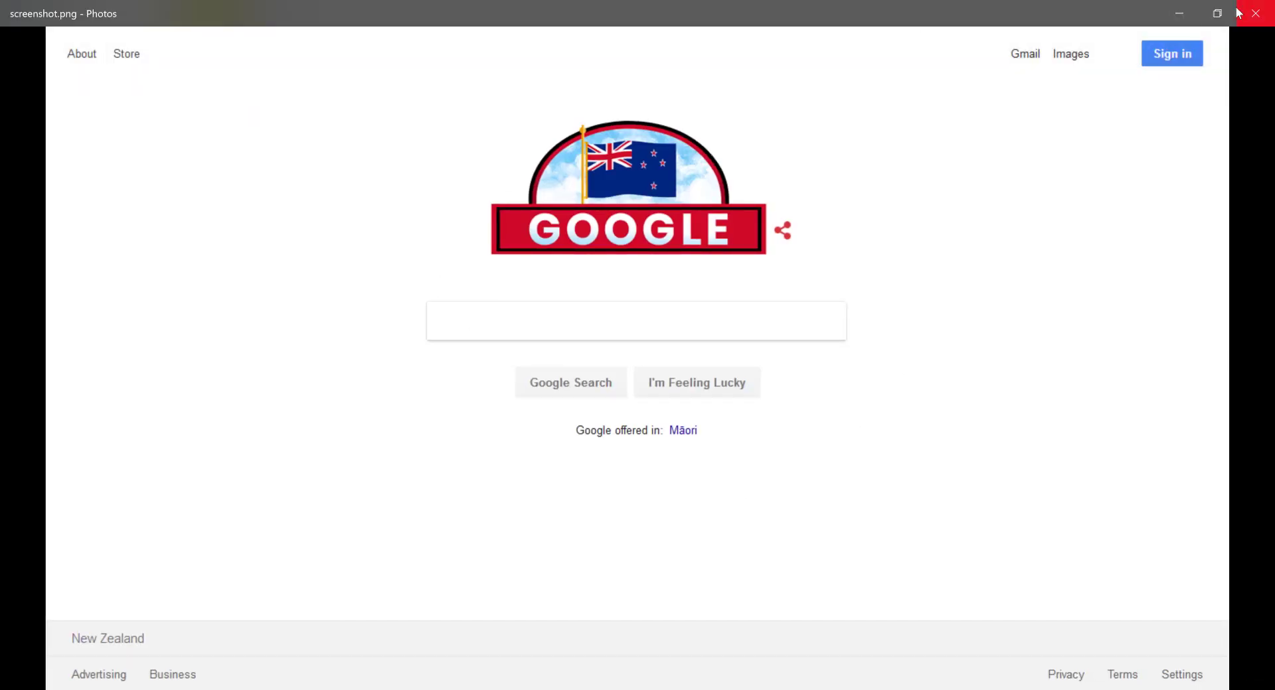
pyautogui.click(1251, 14)
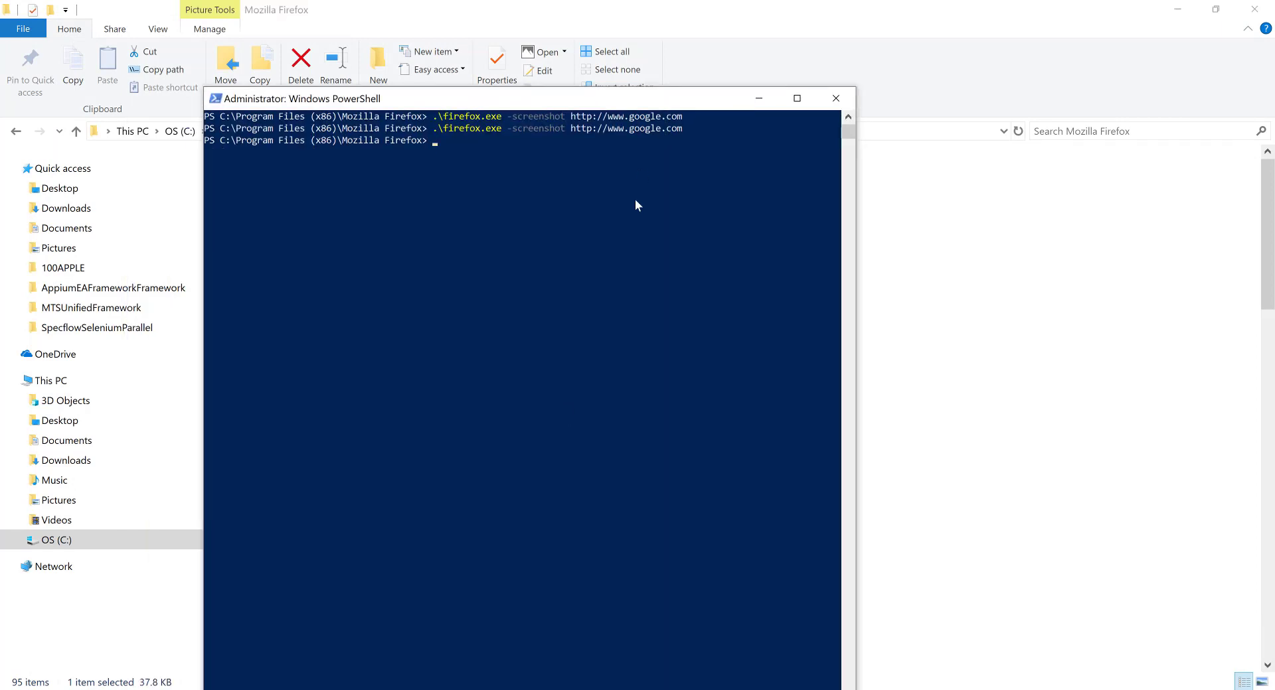
pyautogui.write('.\\firefox.exe -screenshot http://www.google.com')
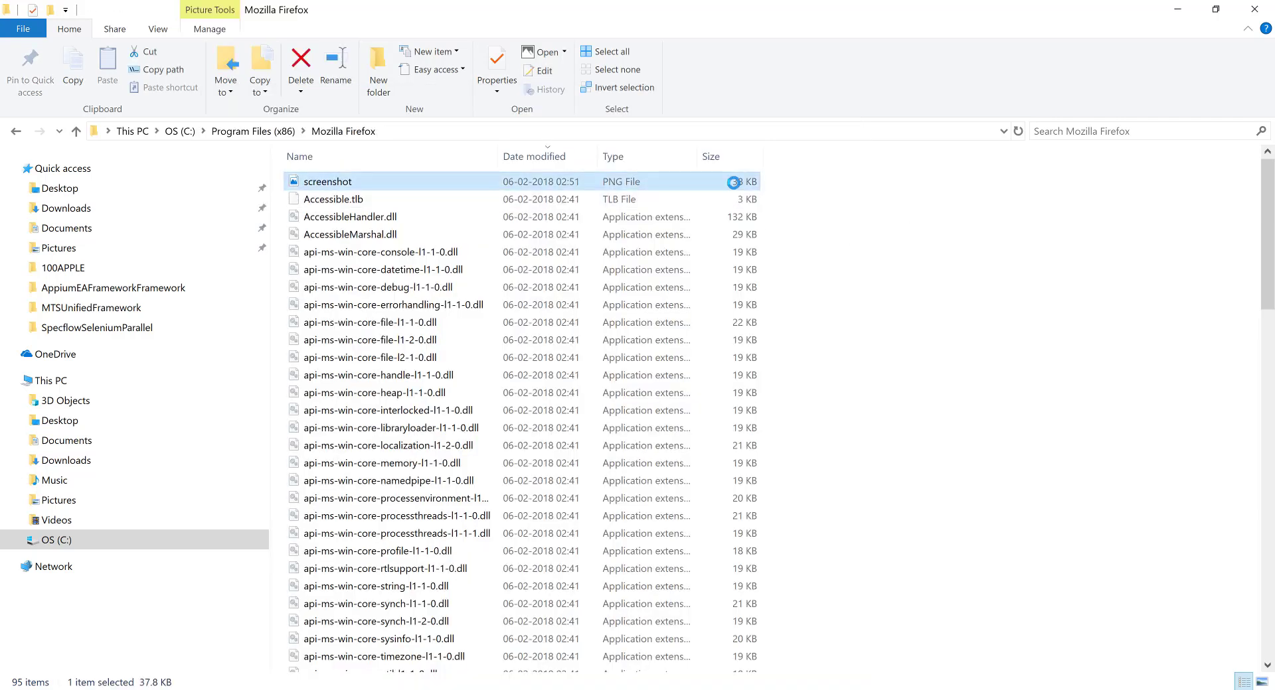
pyautogui.doubleClick(328, 181)
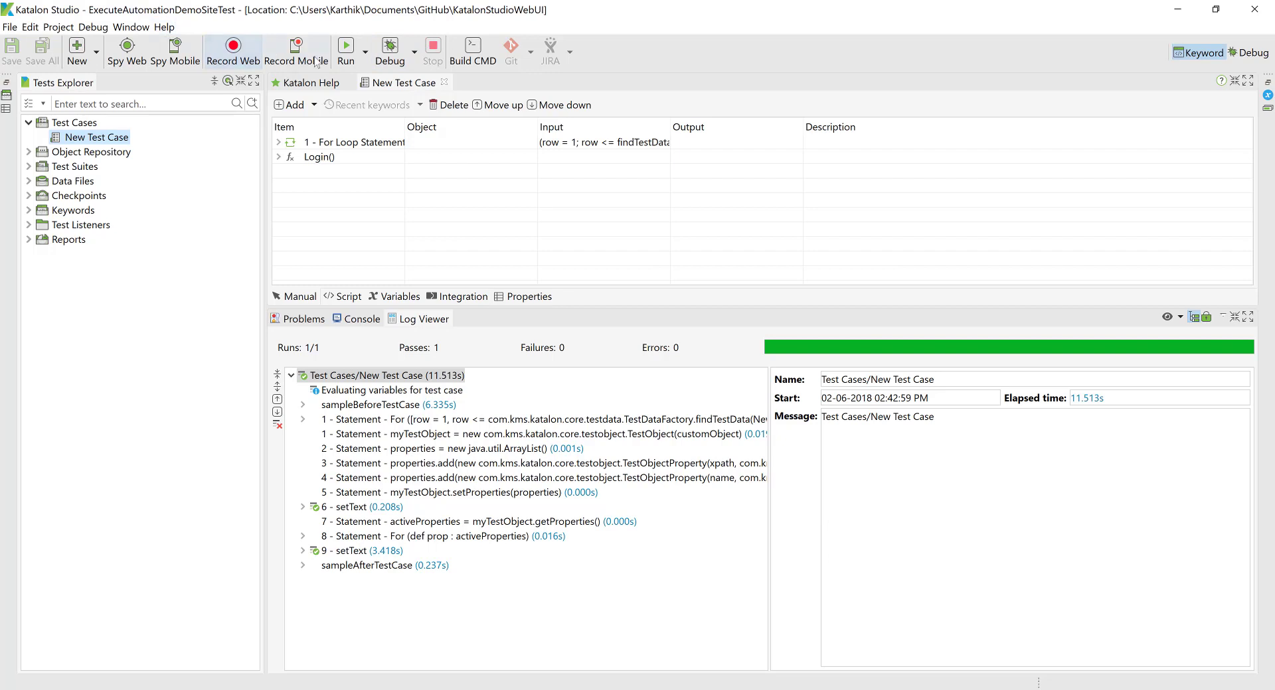
# View the Run dropdown's browser list, including Firefox (headless), then dismiss it without running.
pyautogui.click(365, 52)
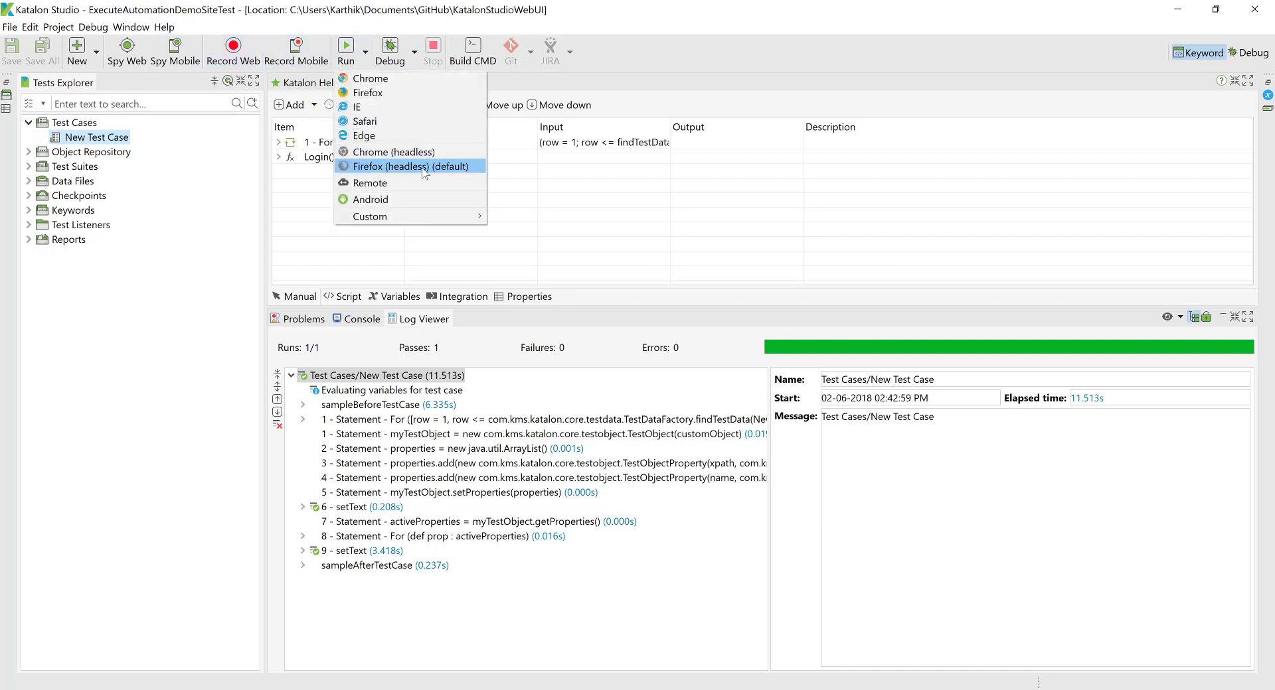
pyautogui.moveTo(440, 171)
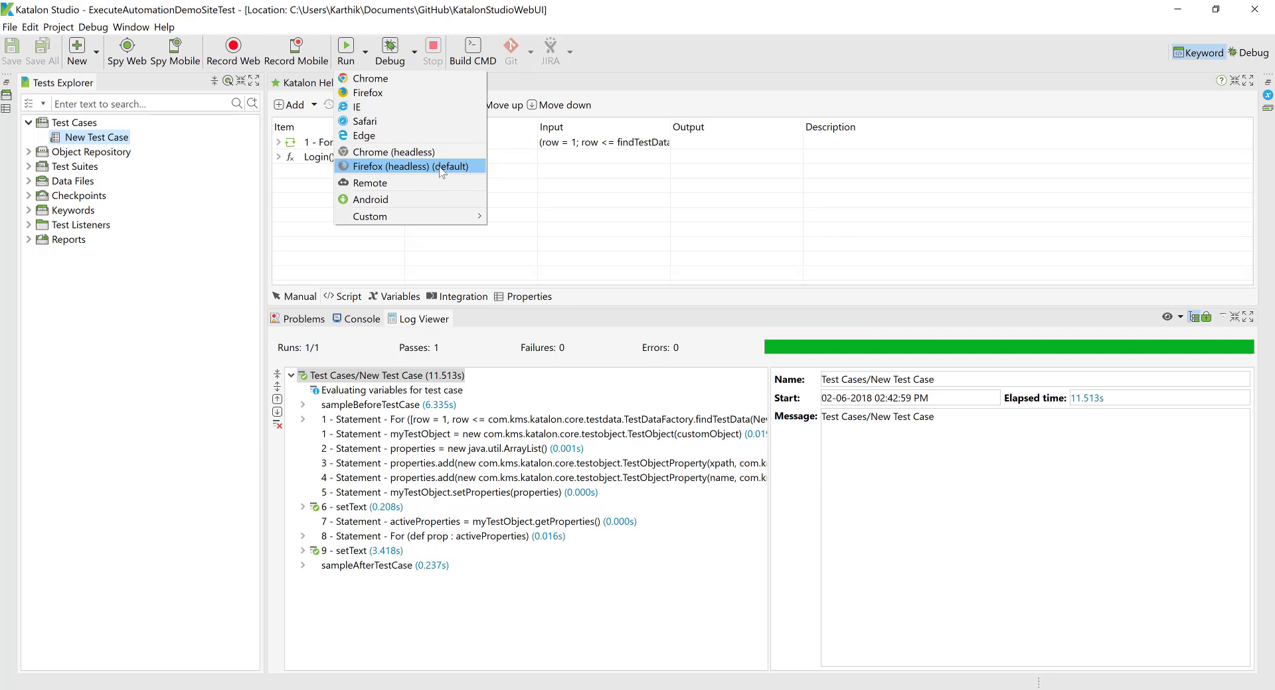
pyautogui.moveTo(438, 174)
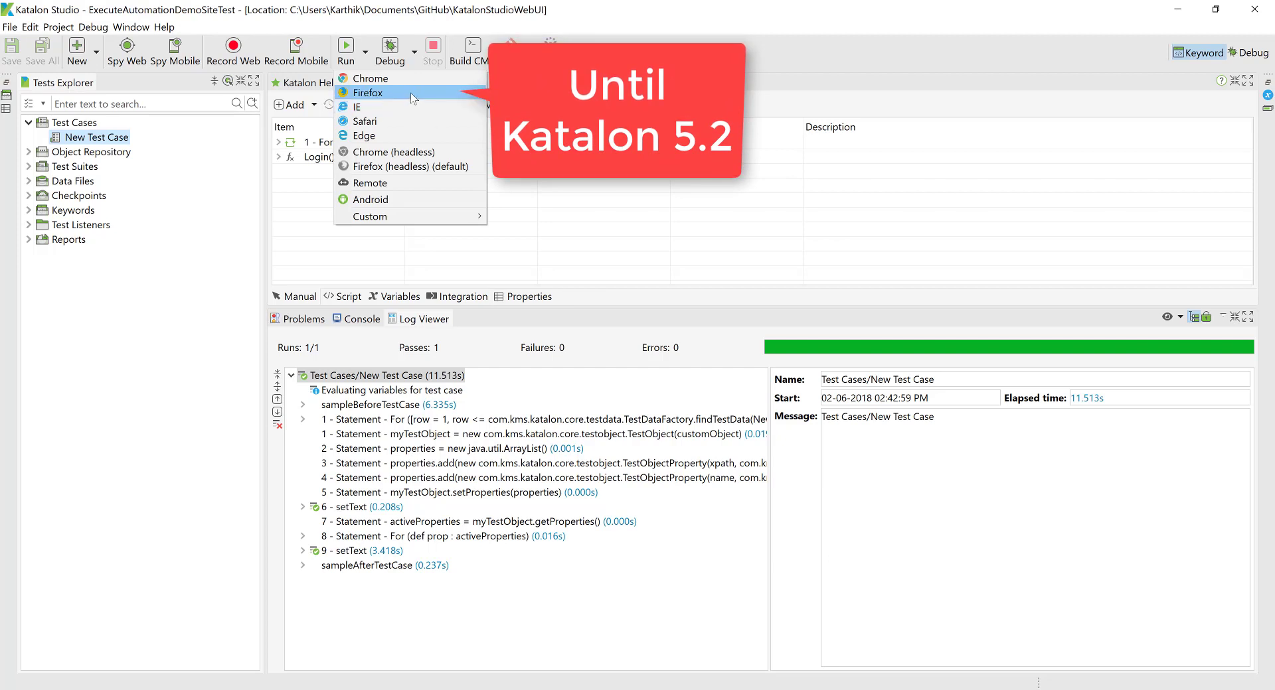
pyautogui.moveTo(443, 166)
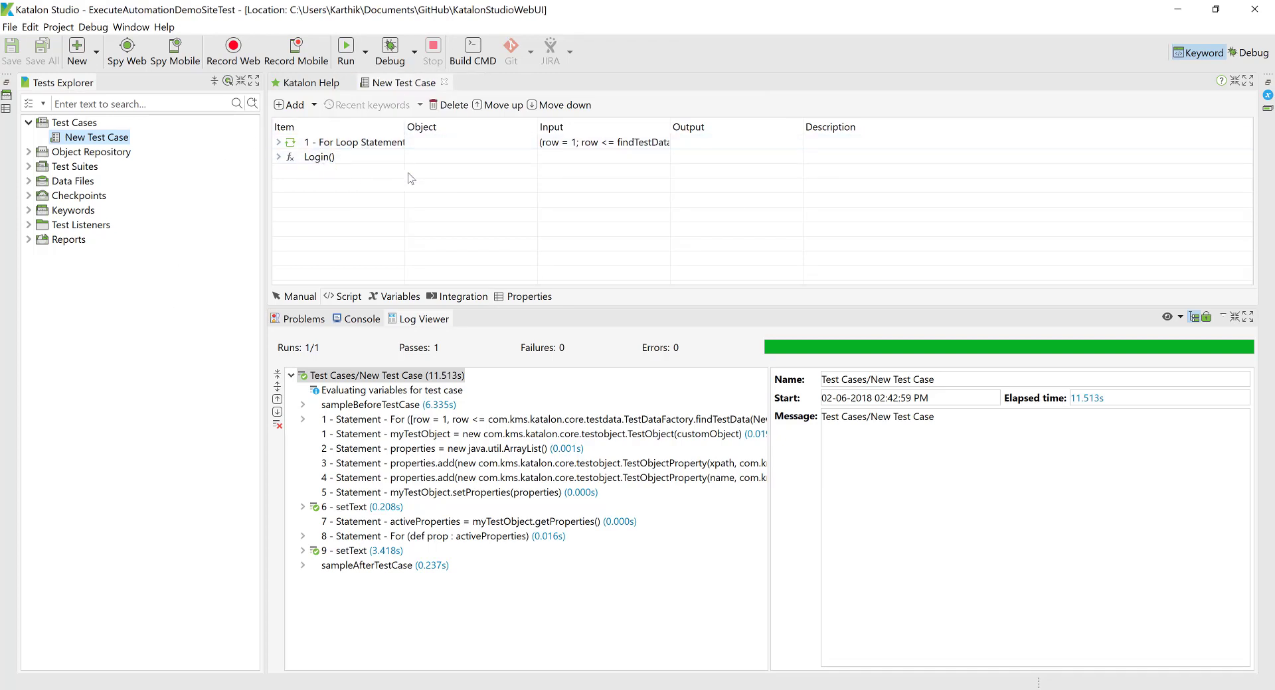
pyautogui.click(353, 142)
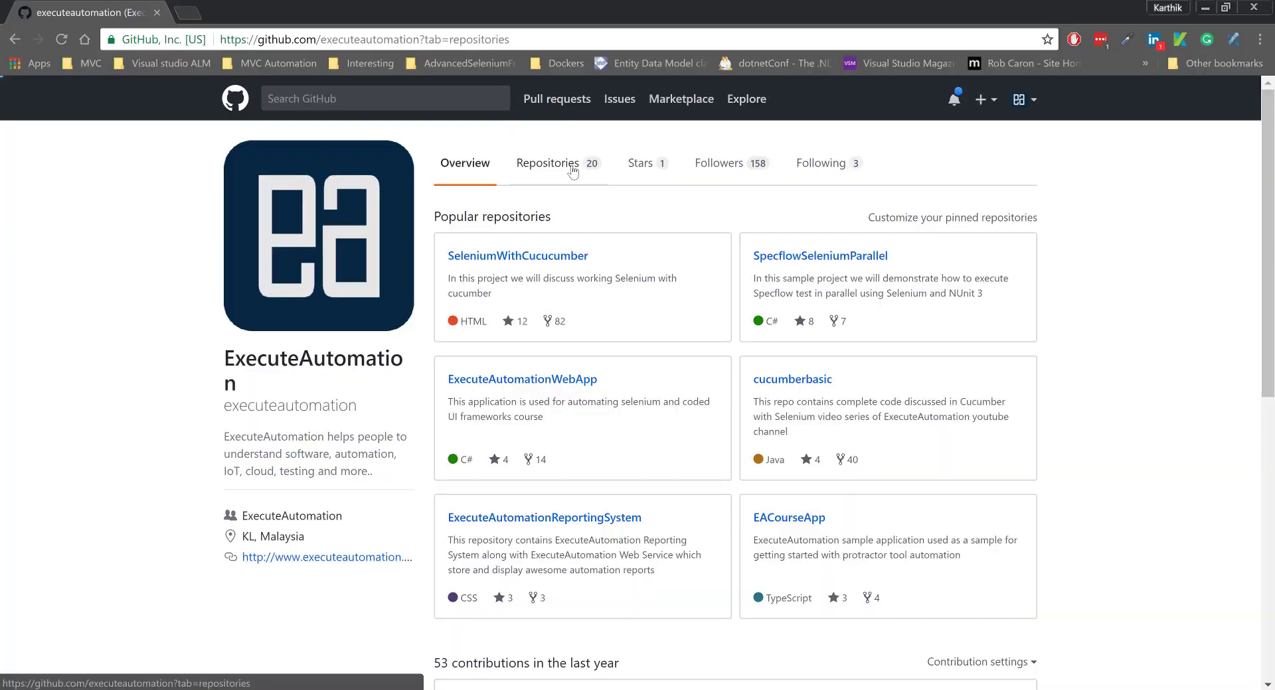
# Show the ExecuteAutomation Repositories tab listing KatalonStudioWebUI.
pyautogui.click(548, 163)
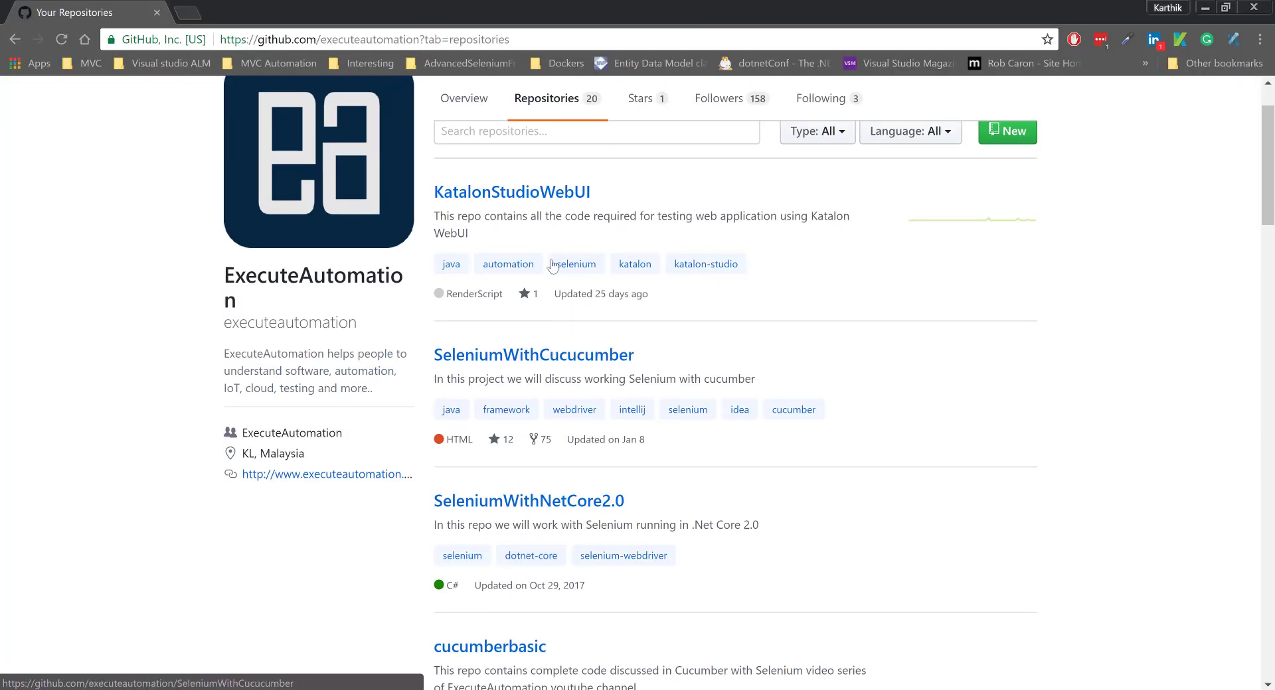
pyautogui.moveTo(547, 186)
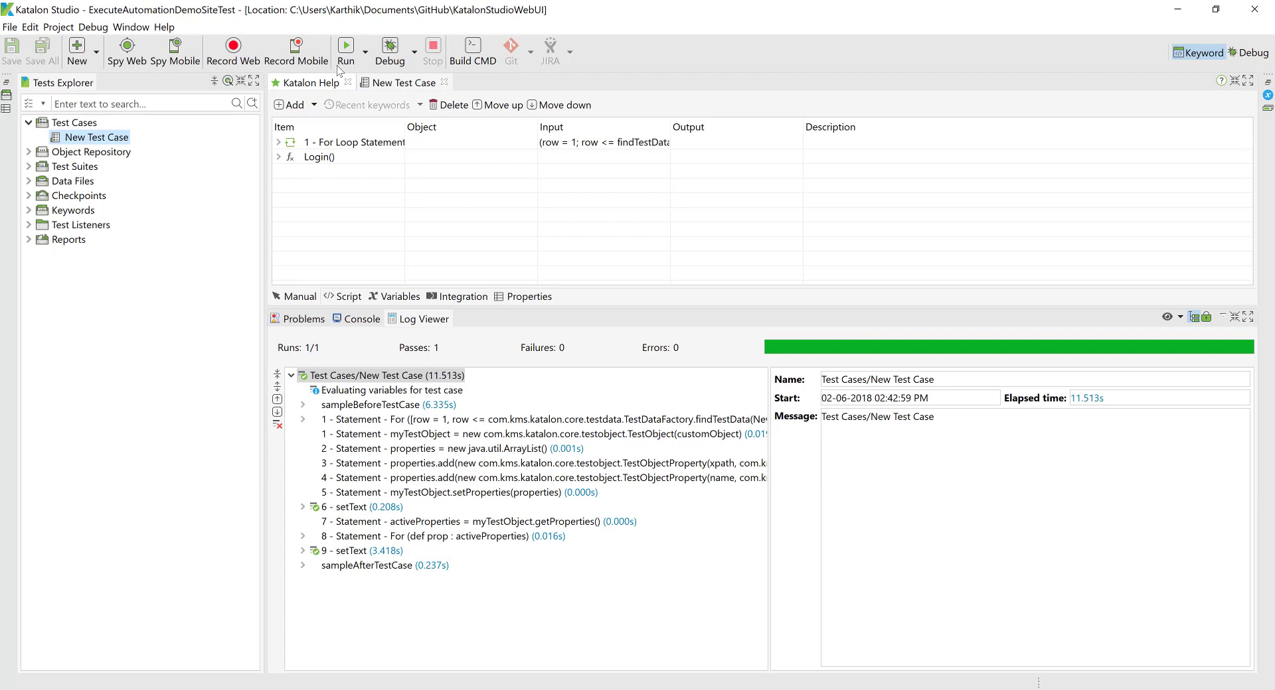
# Run New Test Case in Firefox from the Run dropdown.
pyautogui.click(367, 52)
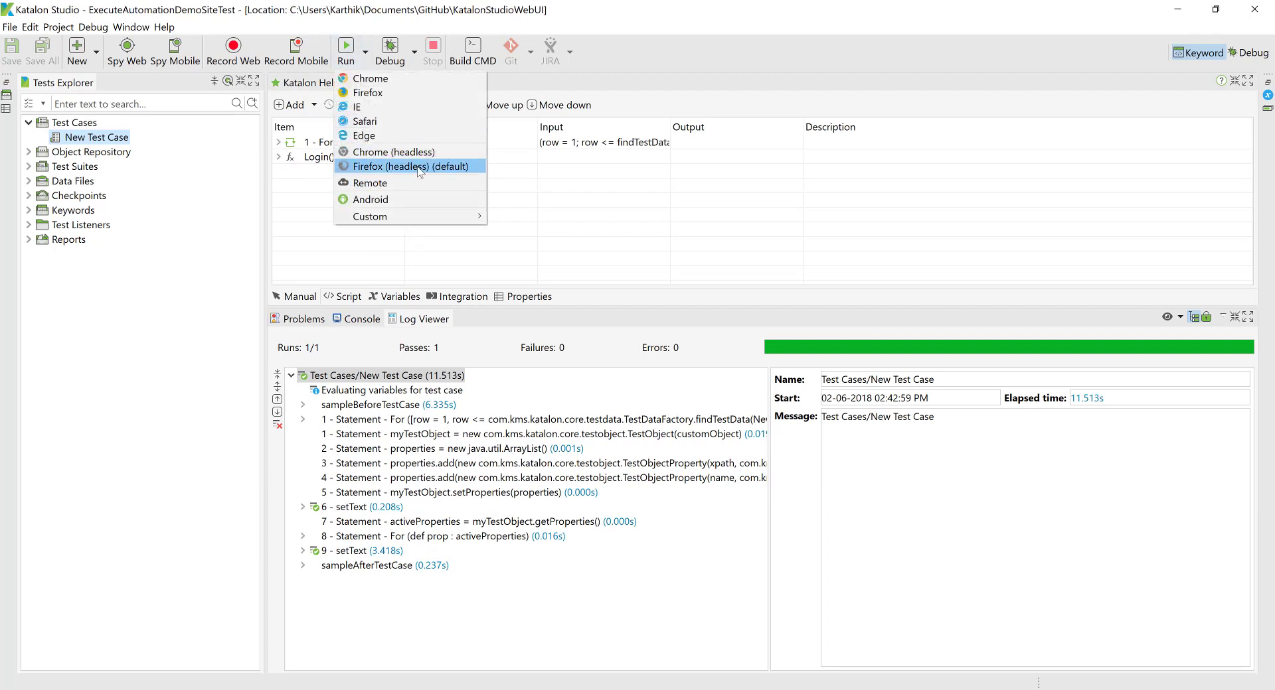
pyautogui.moveTo(388, 93)
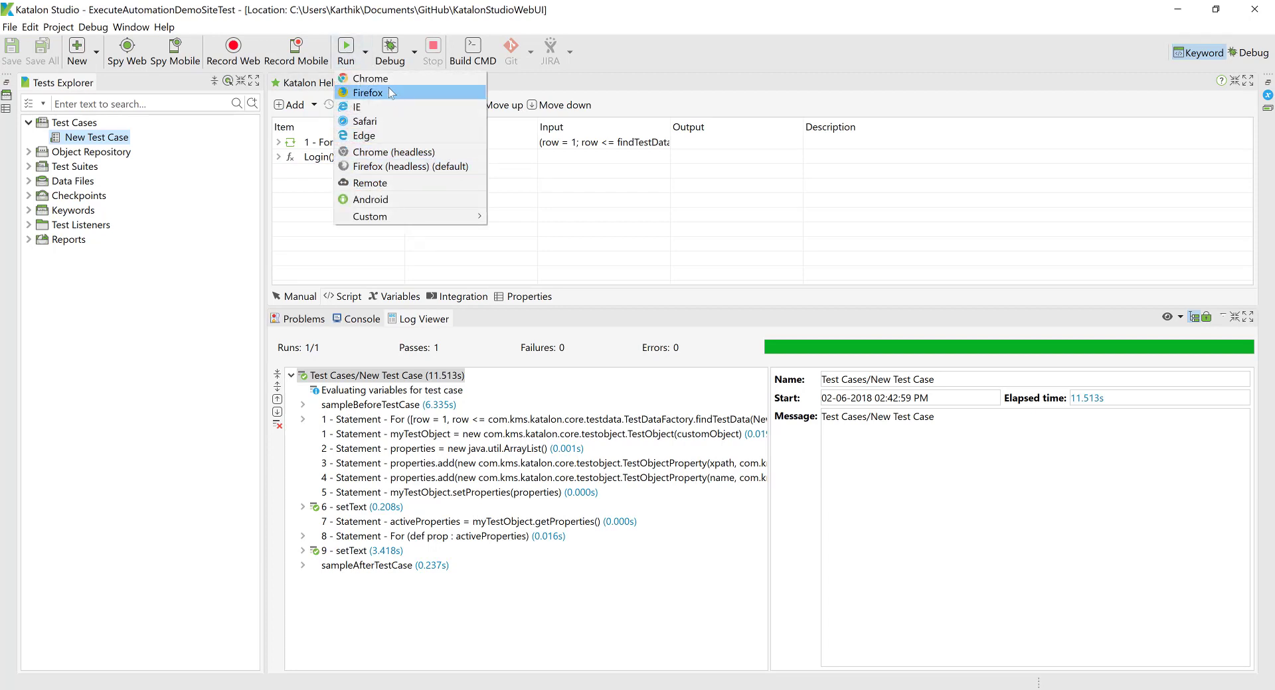
pyautogui.click(412, 167)
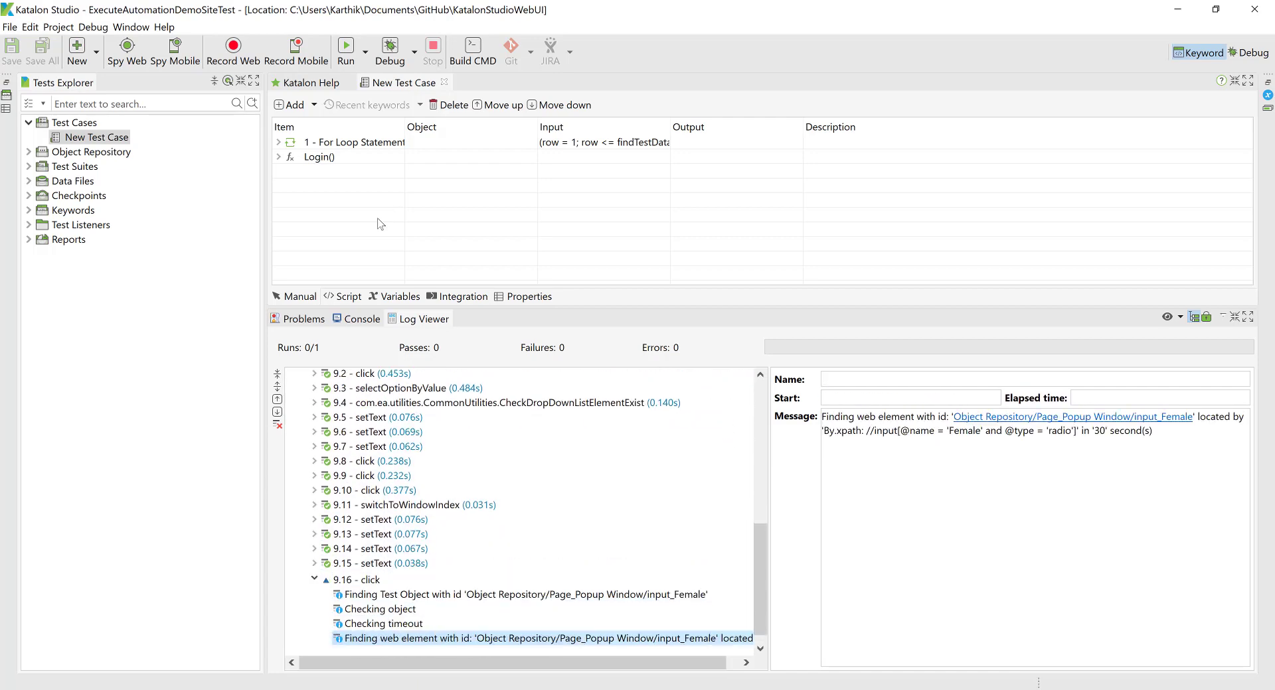
# Scroll the Log Viewer to confirm Runs 1/1 and Passes 1 with a green bar.
pyautogui.scroll(-3)
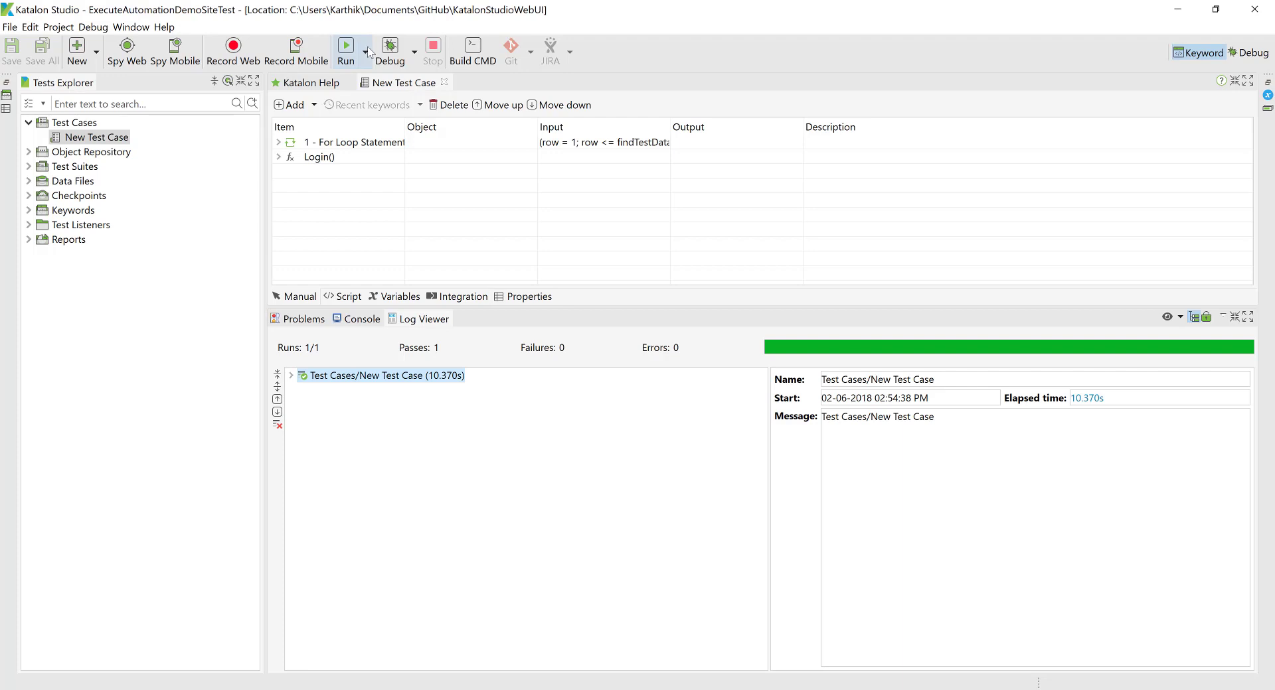
pyautogui.moveTo(368, 50)
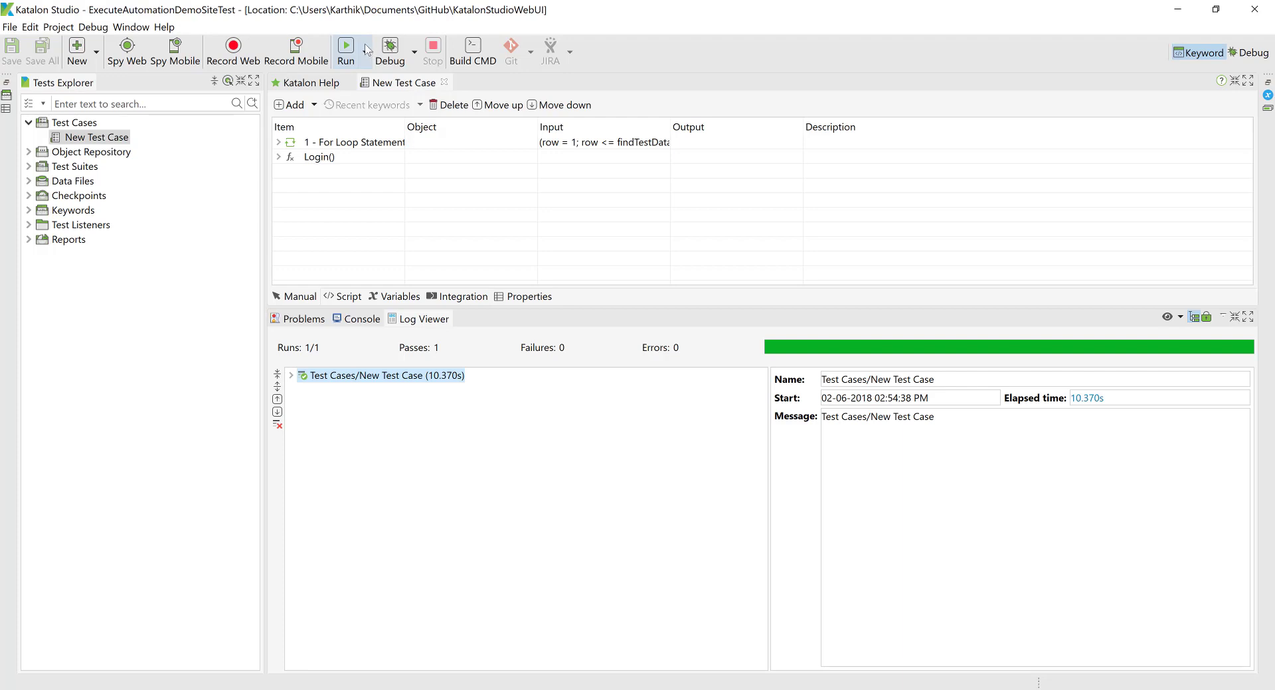